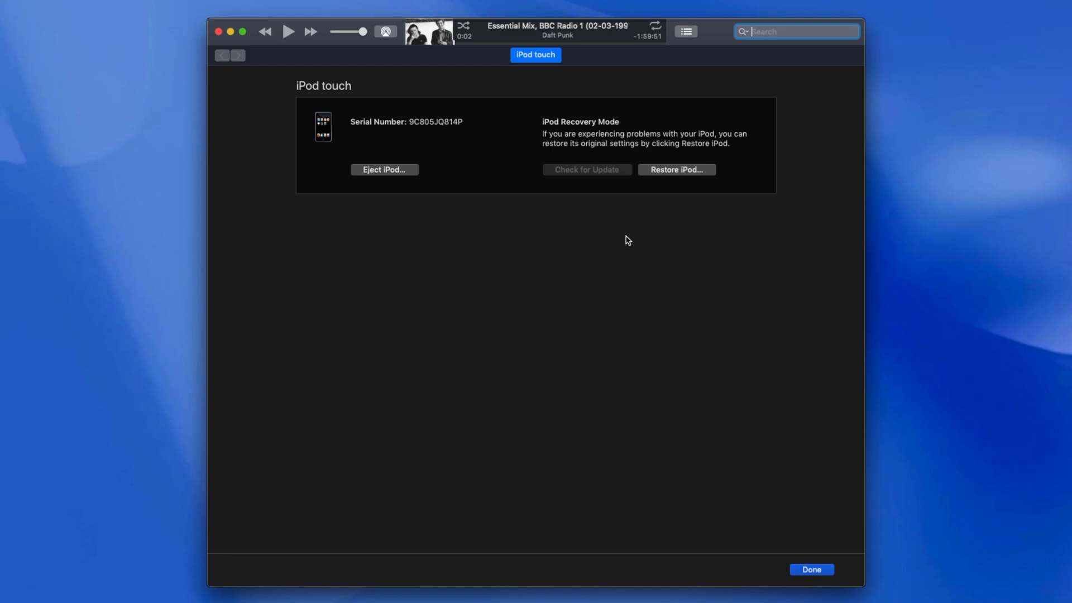
{"action": "mouse_move", "coordinate": [613, 232]}
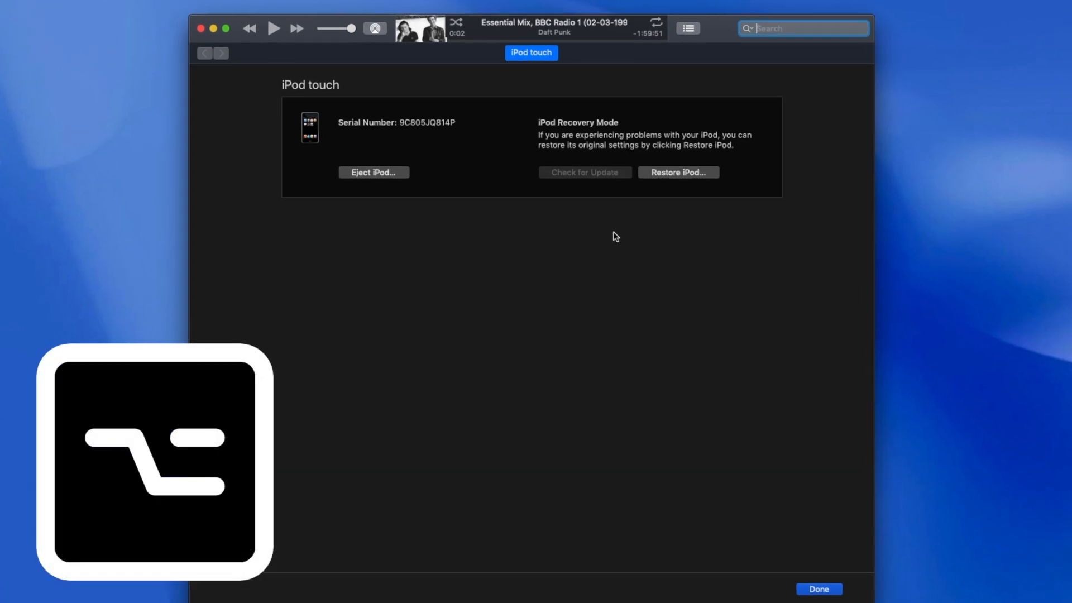
Step: Choose iPod1,1_3.1.3_7E18_Restore.ipsw from the Desktop as the restore firmware in iTunes
{"action": "left_click", "coordinate": [678, 172]}
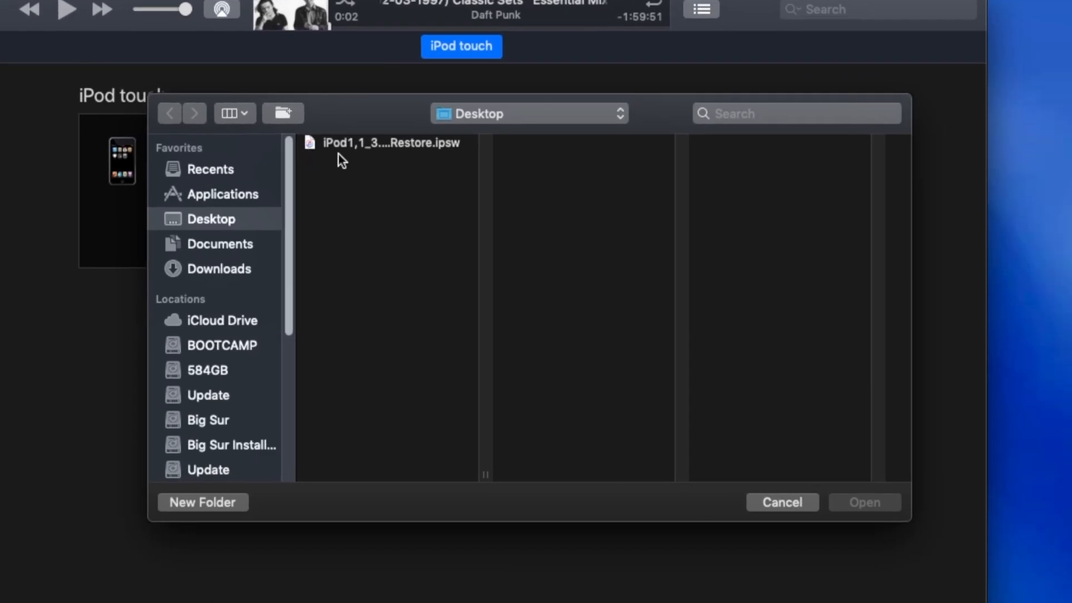
{"action": "left_click", "coordinate": [391, 142]}
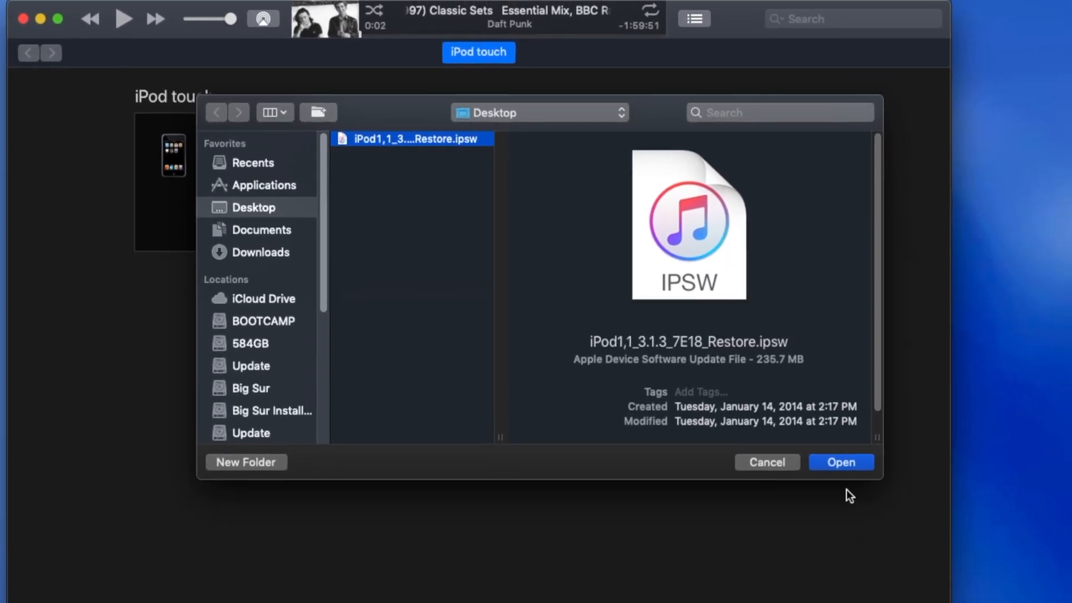
{"action": "left_click", "coordinate": [840, 462]}
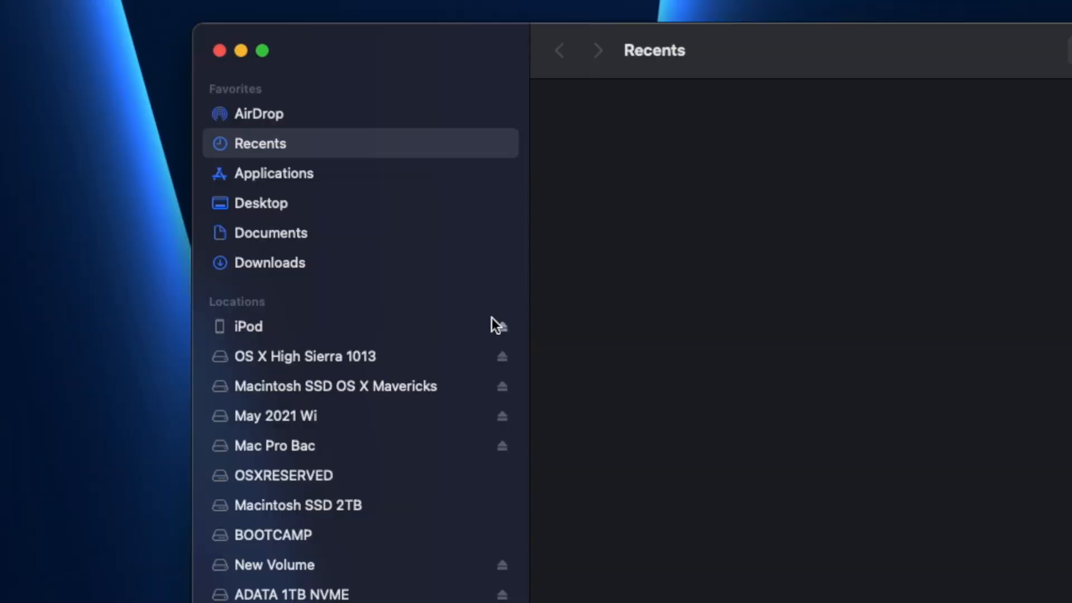
Step: Show the connected iPod's recovery-mode page in Finder and acknowledge the recovery notice
{"action": "left_click", "coordinate": [248, 326]}
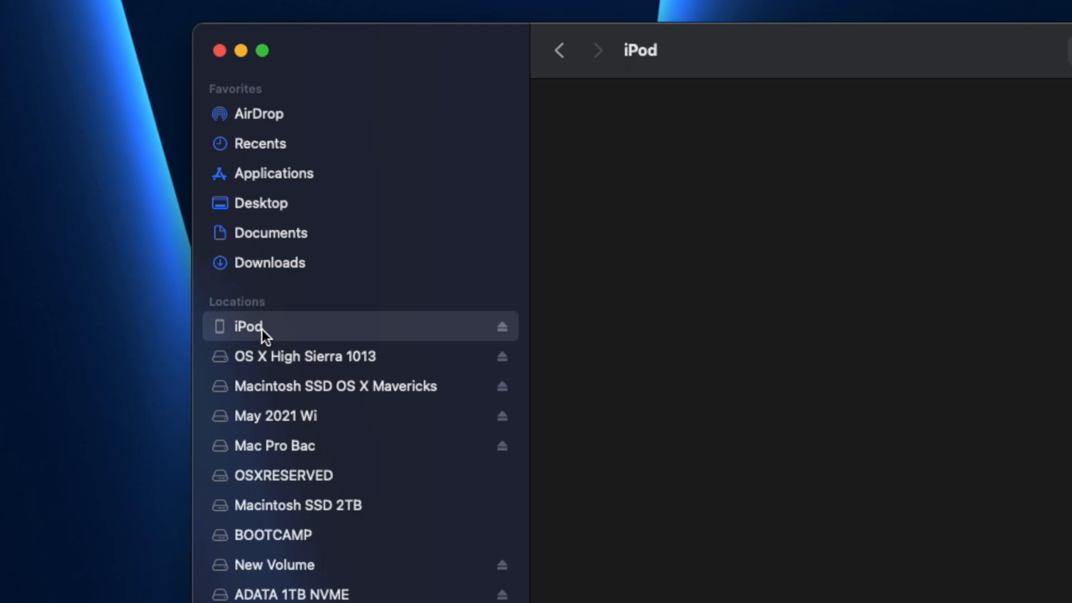
{"action": "left_click", "coordinate": [248, 326]}
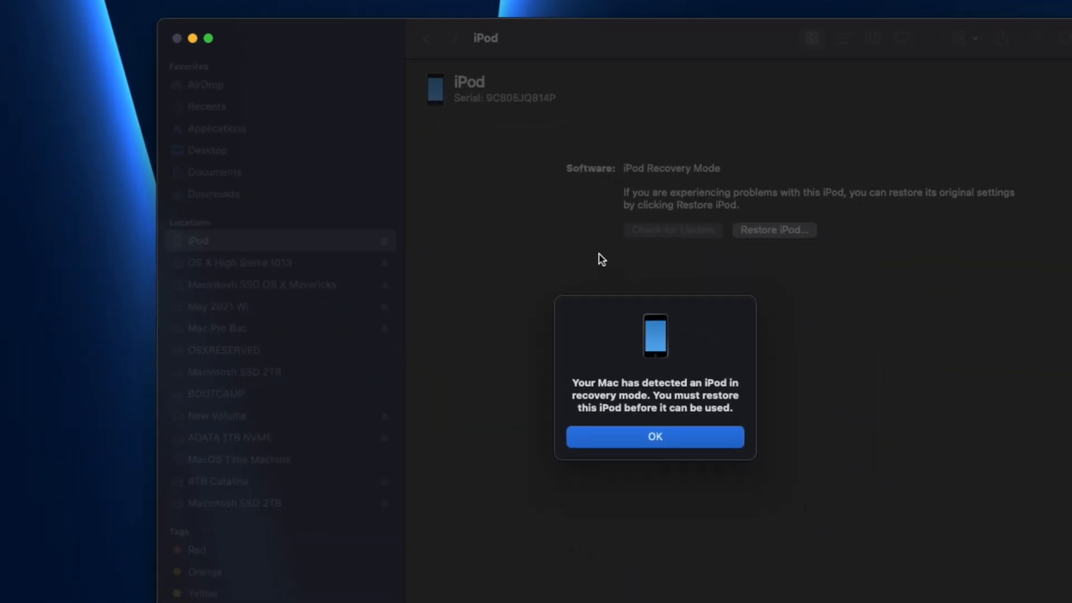
{"action": "left_click", "coordinate": [653, 437]}
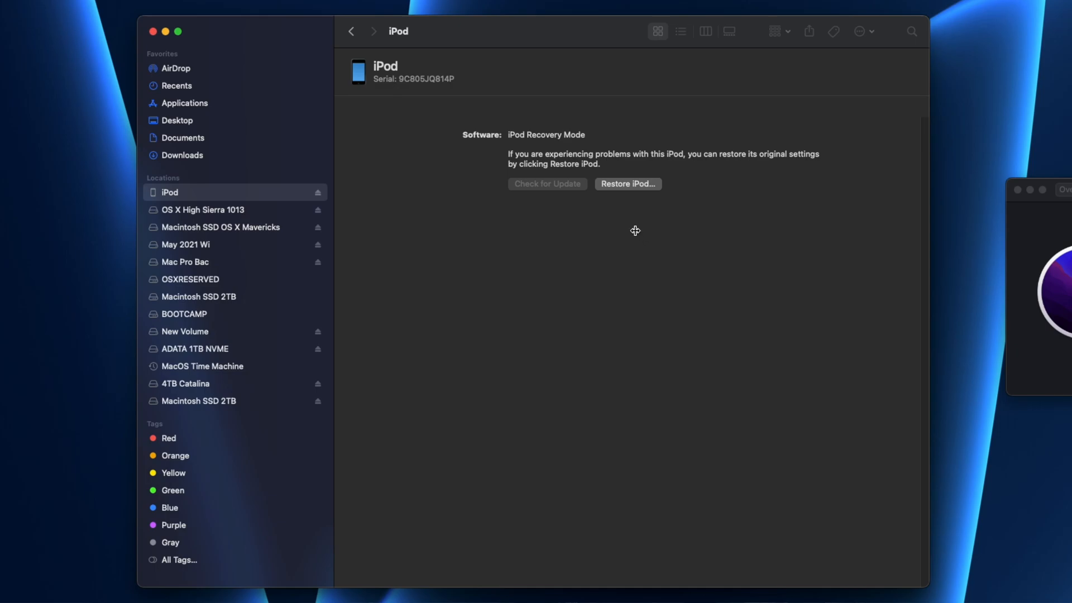
Step: Attempt a standard restore and dismiss the update-server-unreachable error
{"action": "left_click", "coordinate": [626, 183]}
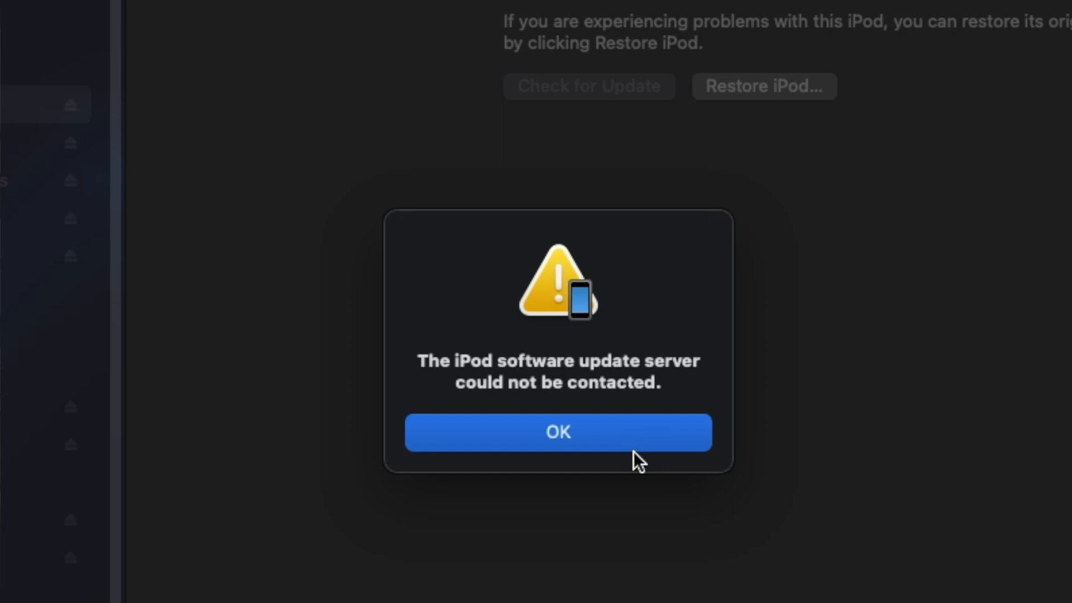
{"action": "left_click", "coordinate": [558, 431]}
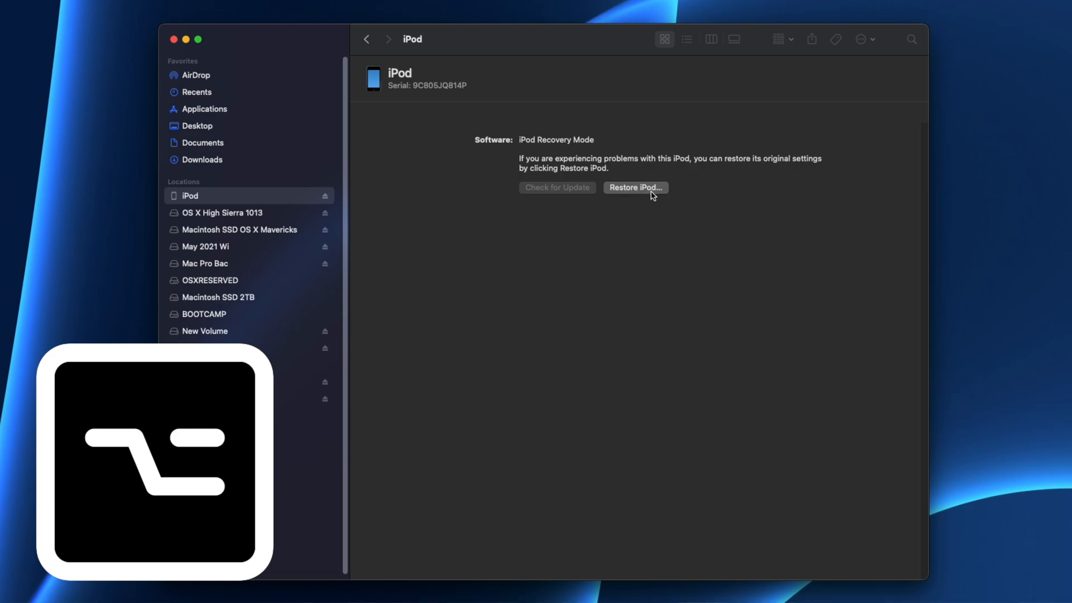
Step: Choose the iPod1,1_3.1.3 IPSW from the Desktop as the restore firmware in Finder
{"action": "left_click", "coordinate": [634, 188]}
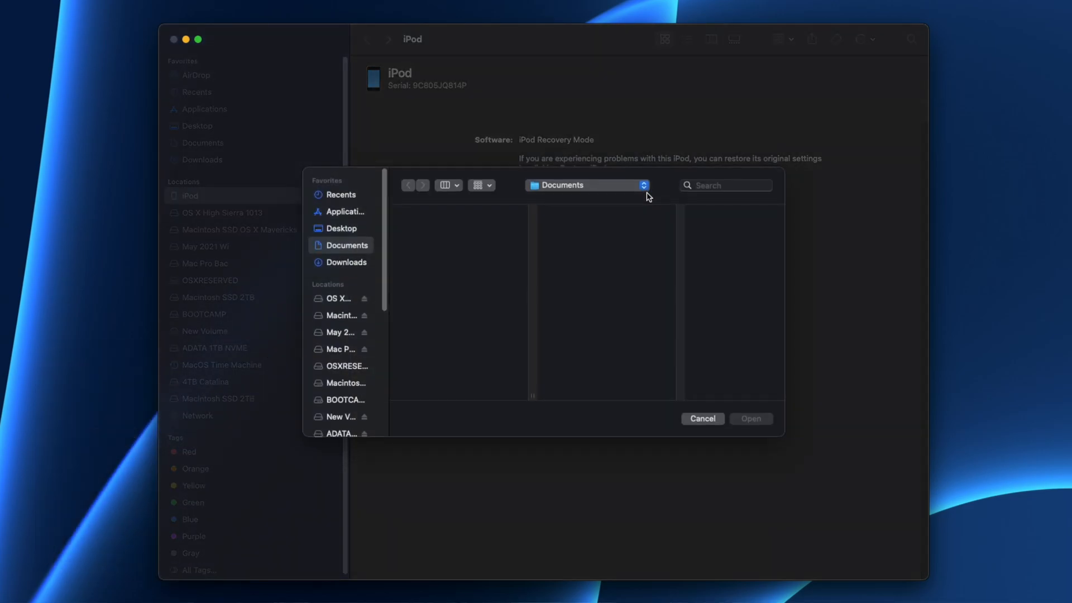
{"action": "left_click", "coordinate": [341, 227]}
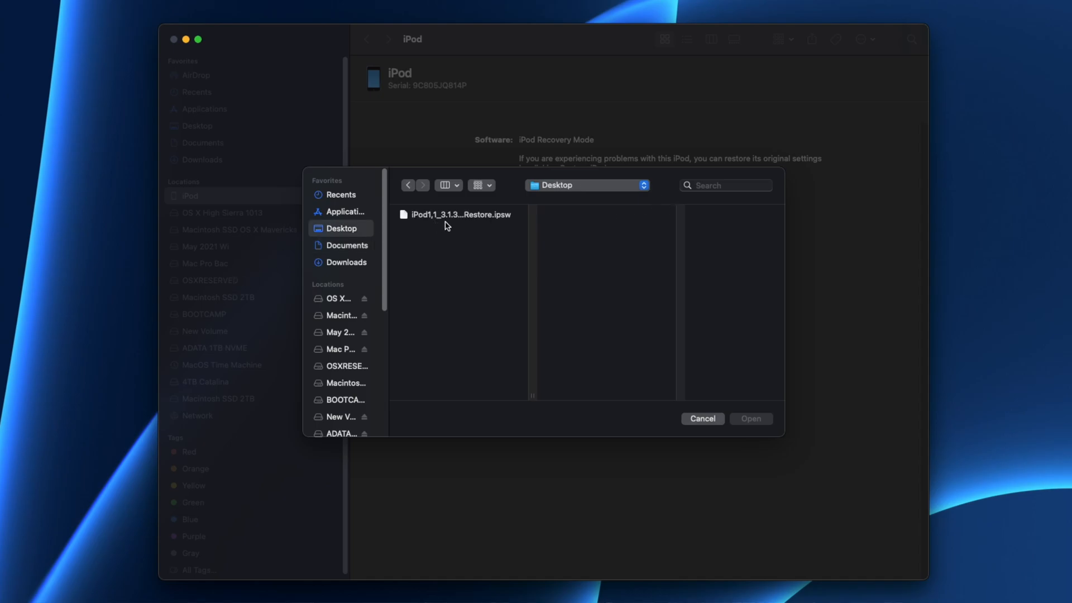
{"action": "left_click", "coordinate": [457, 214]}
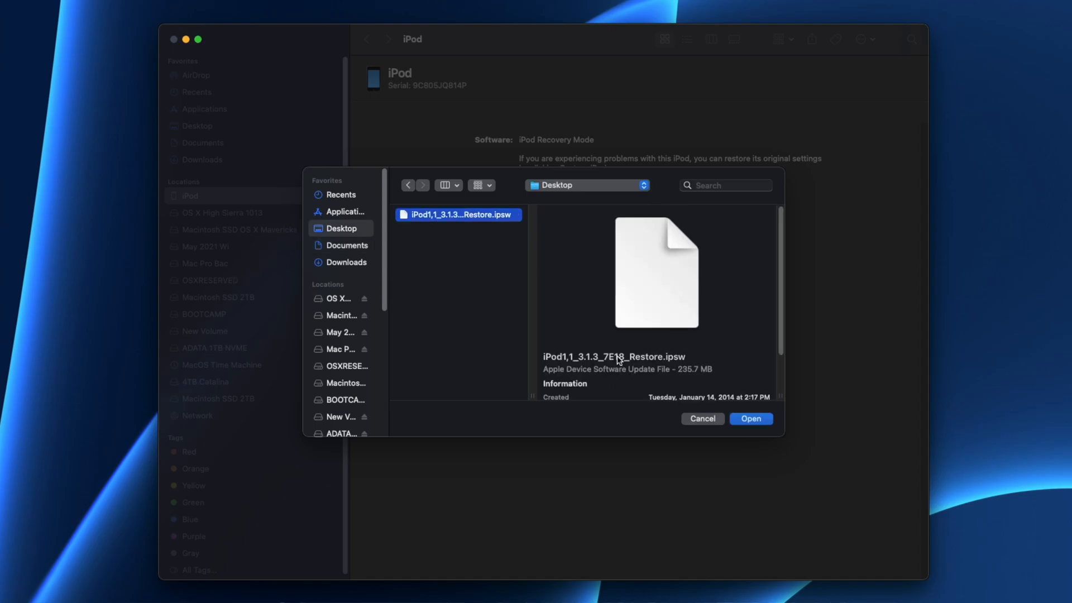
{"action": "left_click", "coordinate": [750, 418]}
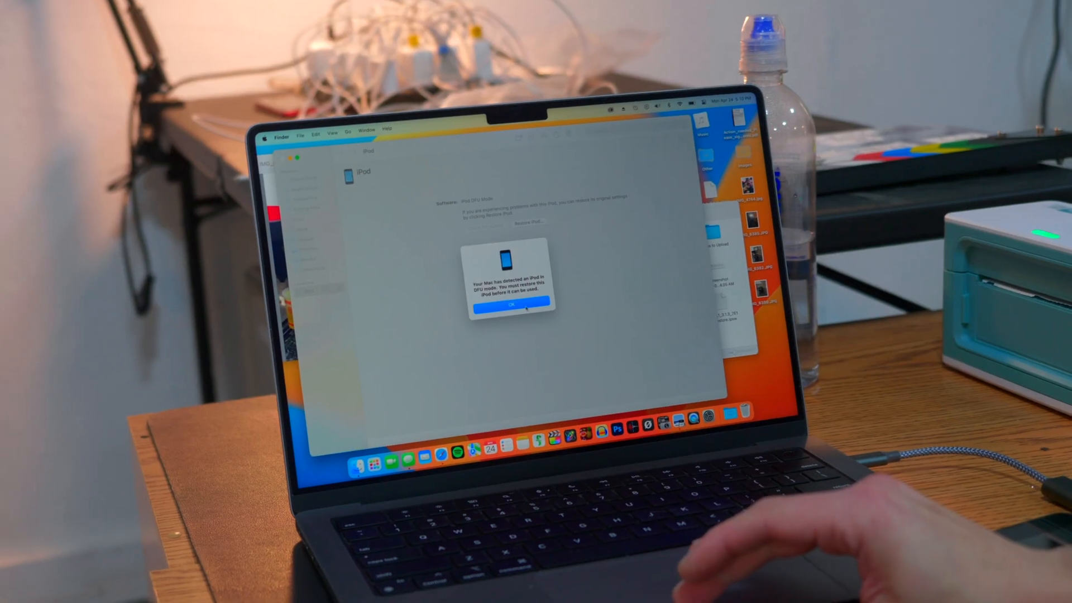
Step: Acknowledge the DFU-mode alert and begin restoring the iPod
{"action": "left_click", "coordinate": [510, 303]}
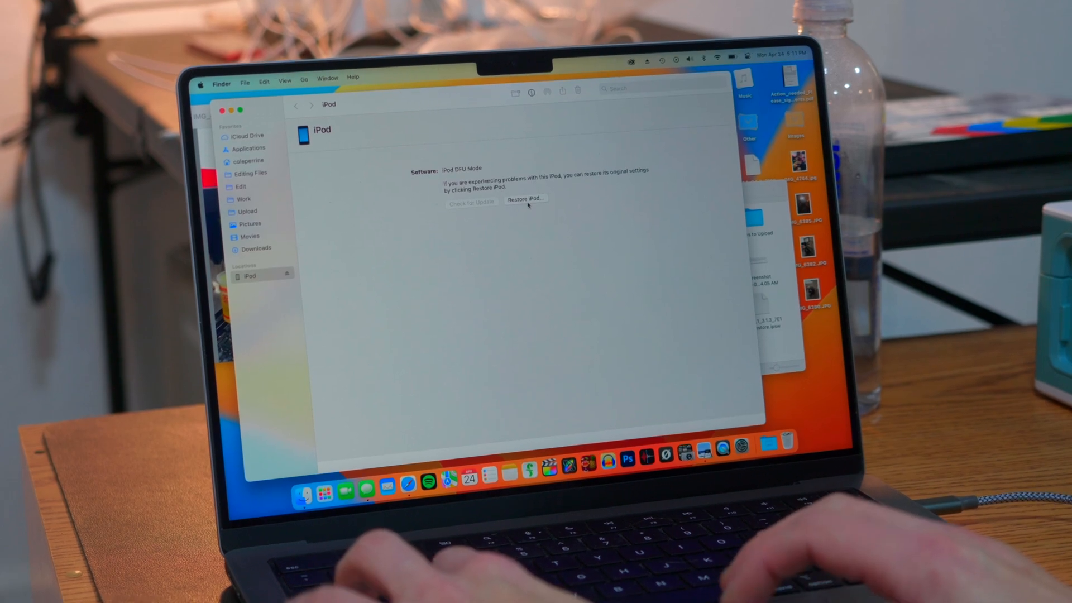
{"action": "left_click", "coordinate": [525, 198]}
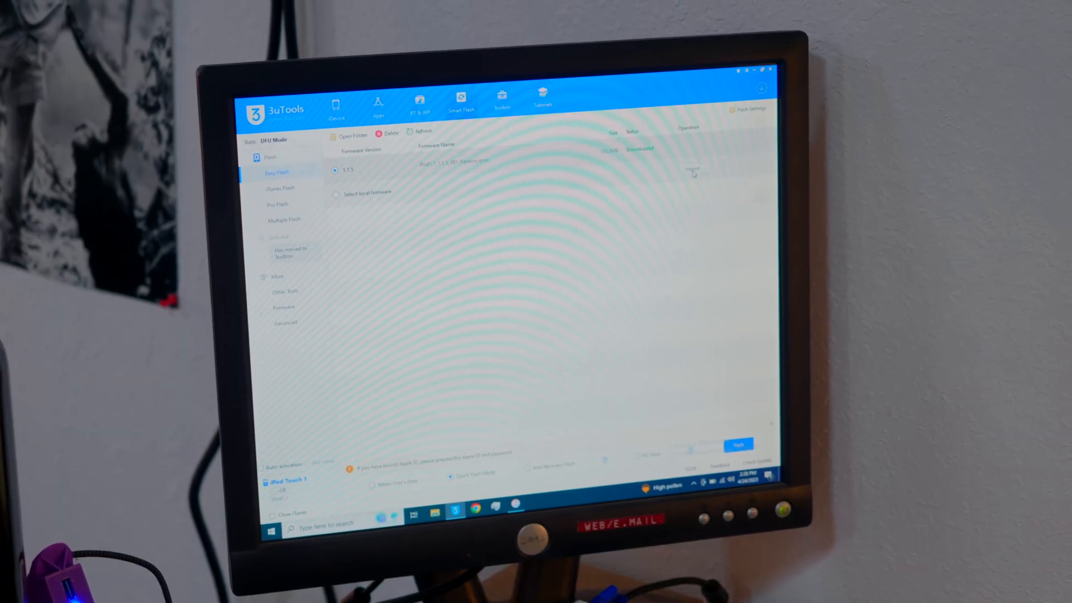
Step: Import iPod1,1_3.1.3_7E18_Restore from Documents\Firmware and start flashing the iPod Touch 1
{"action": "left_click", "coordinate": [336, 193]}
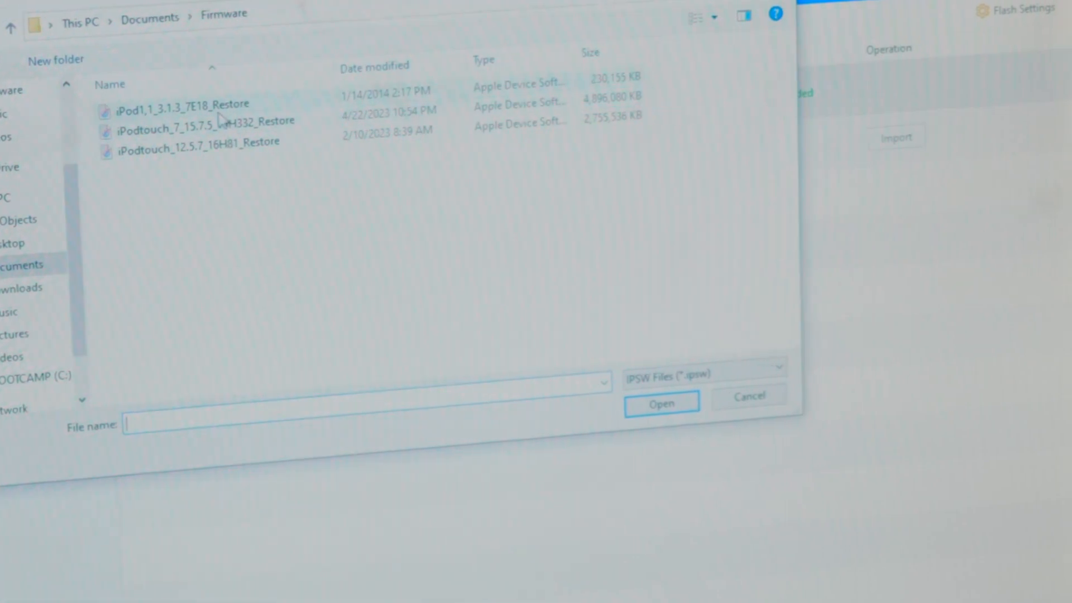
{"action": "left_click", "coordinate": [659, 403]}
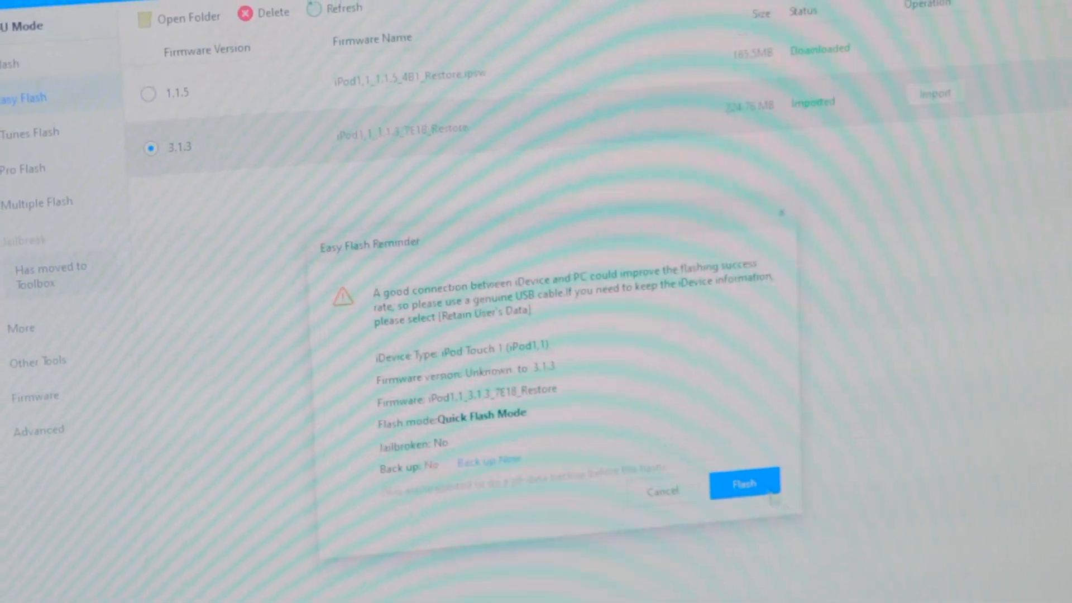
{"action": "left_click", "coordinate": [743, 483]}
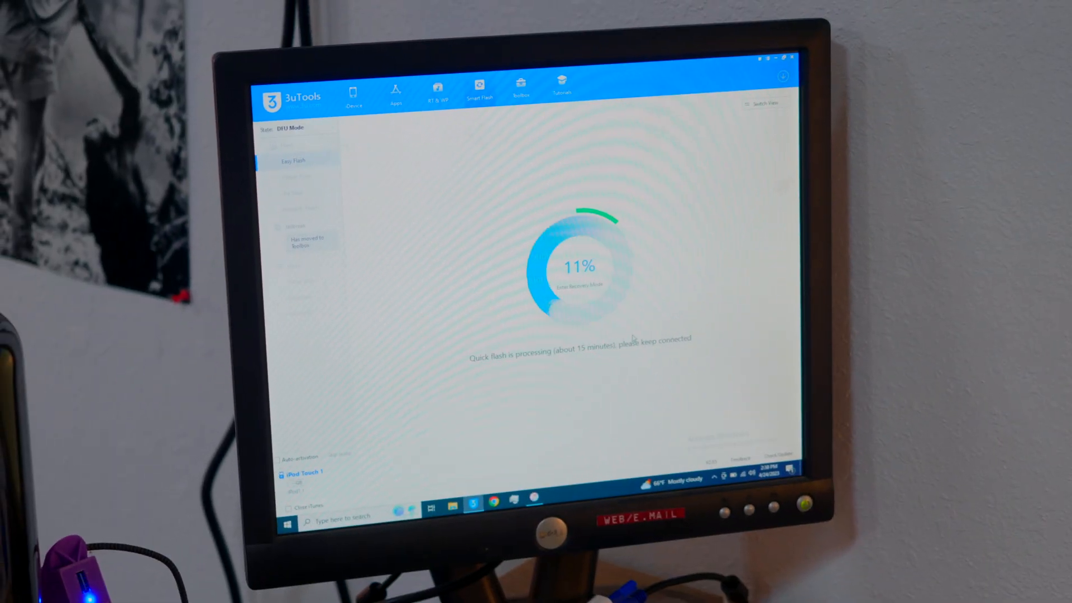